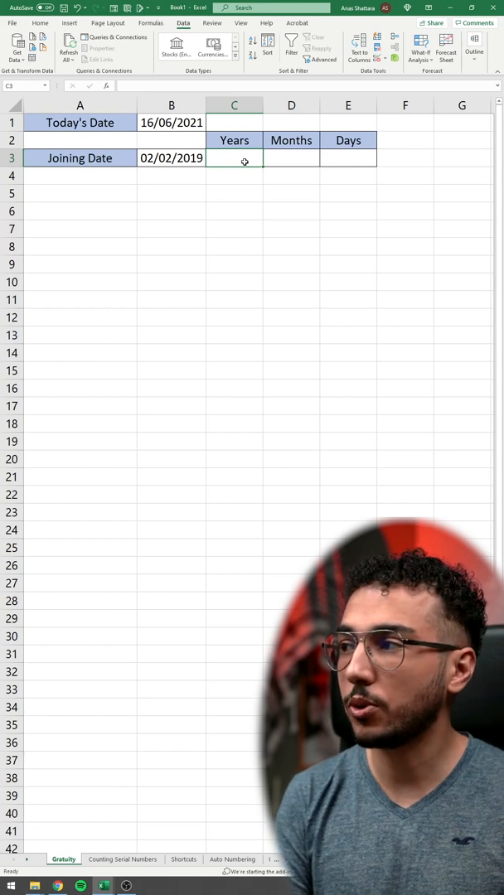
Enter =DATEDIF($B$3,$B$1,"Y") under Years, showing 2 years of service.
{"action": "type", "text": "=date"}
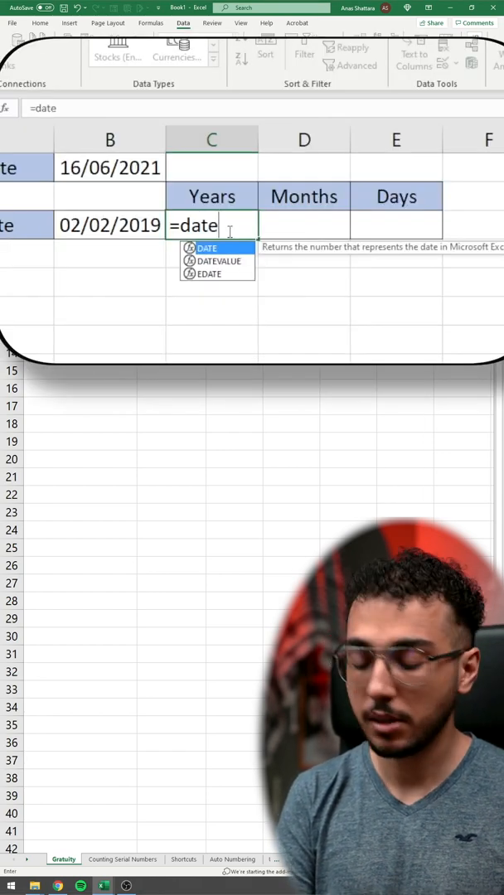
{"action": "type", "text": "dif("}
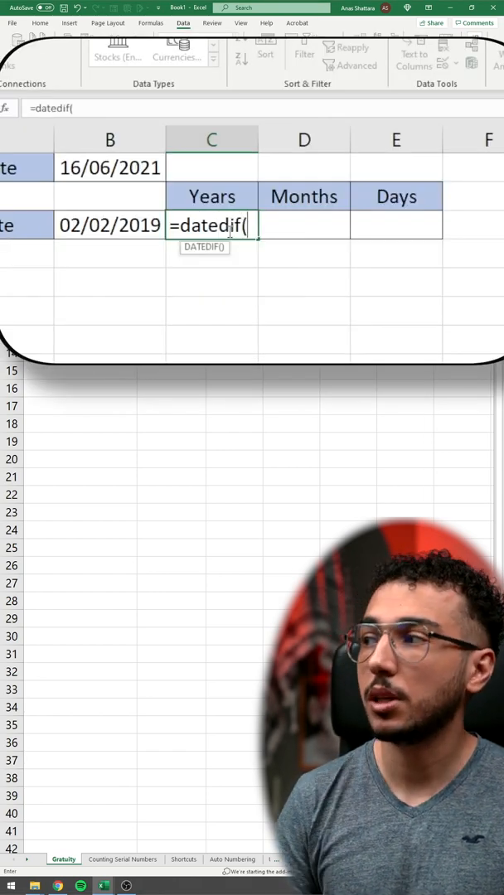
{"action": "left_click", "coordinate": [108, 225]}
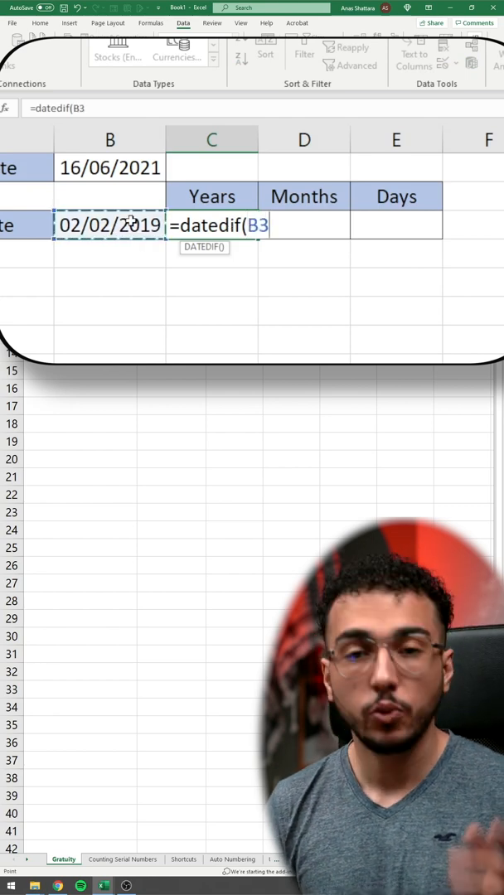
{"action": "key", "text": "F4"}
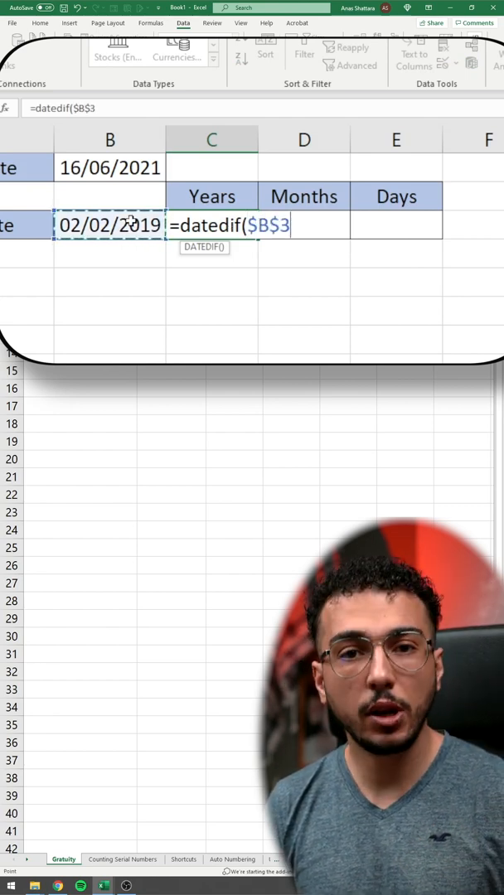
{"action": "type", "text": ","}
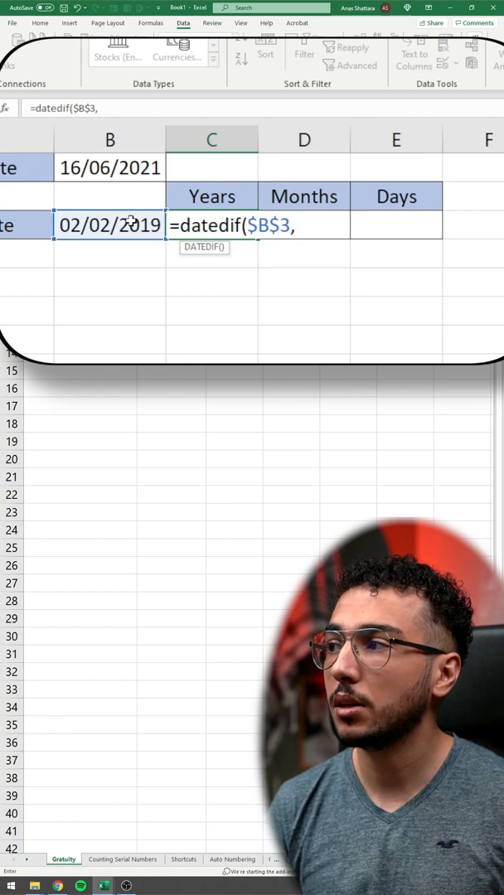
{"action": "left_click", "coordinate": [111, 168]}
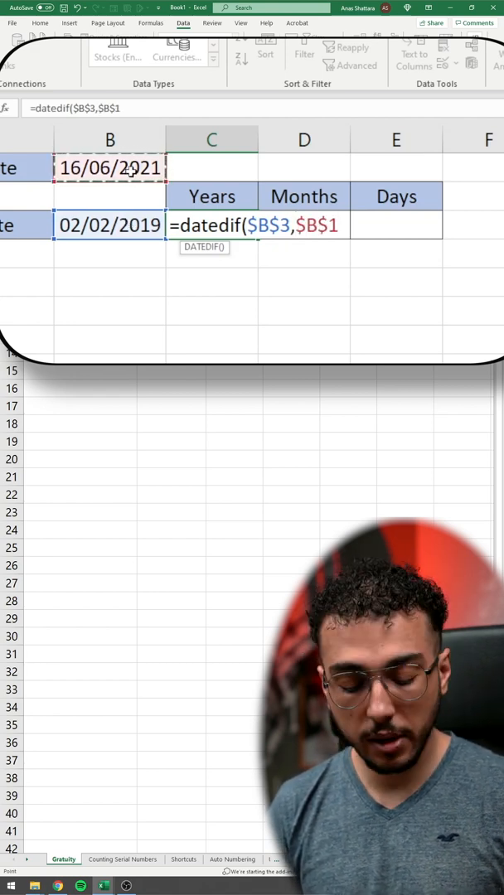
{"action": "type", "text": ","}
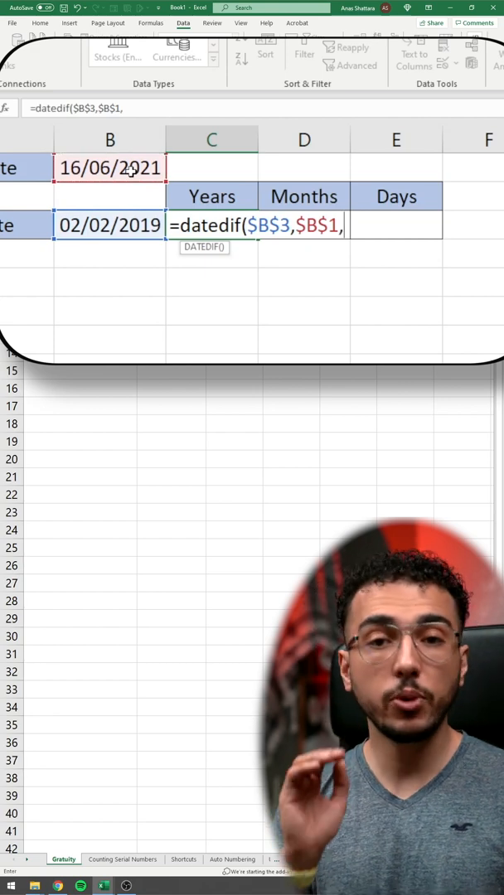
{"action": "type", "text": "\"Y"}
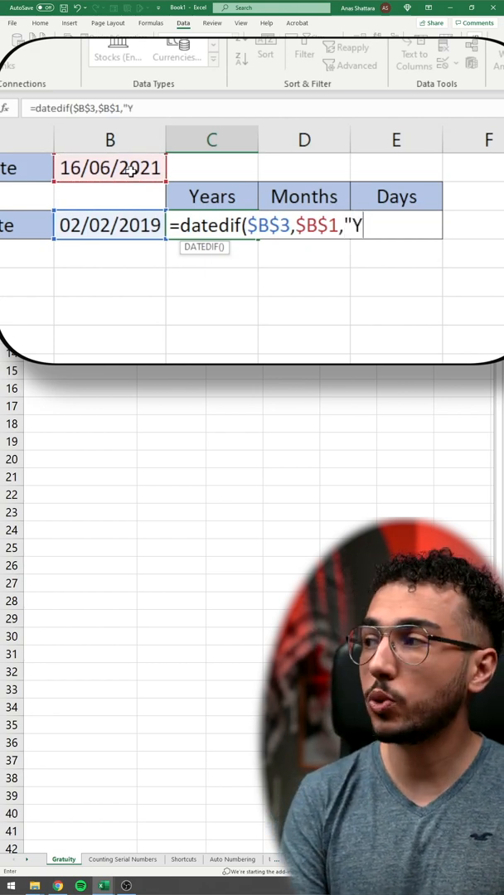
{"action": "type", "text": "\")"}
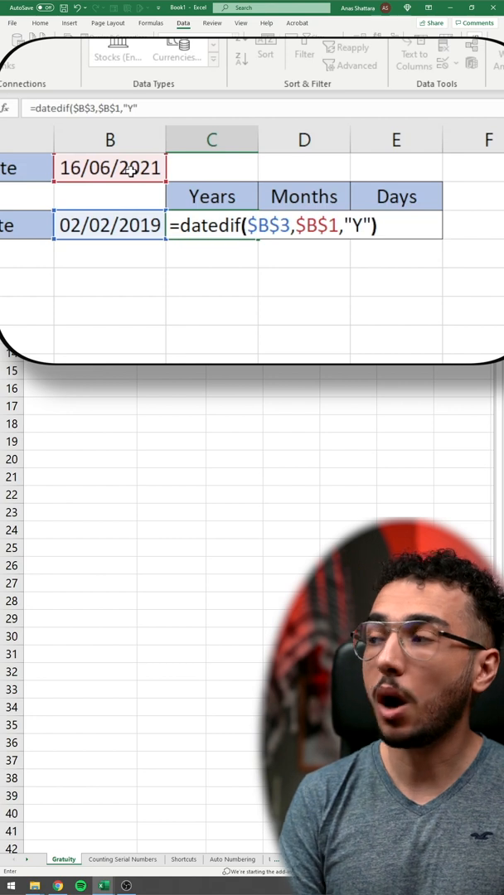
{"action": "key", "text": "Enter"}
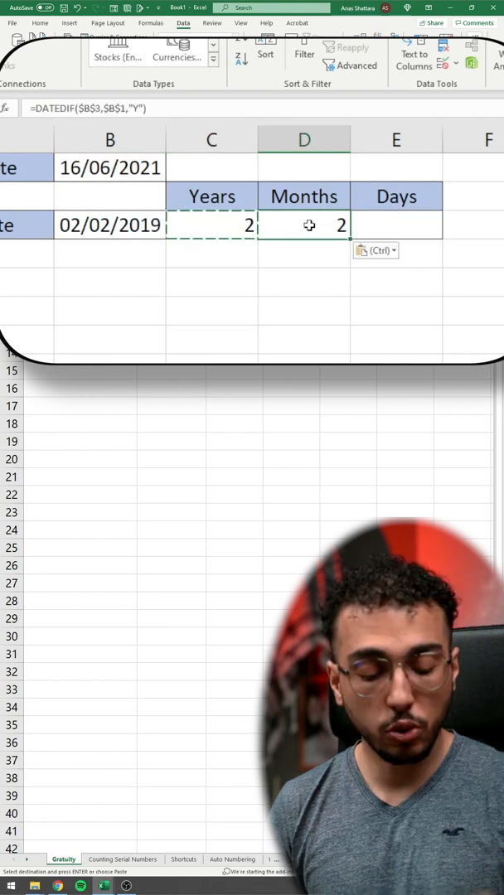
Edit the copied DATEDIF formula under Months to return months of service.
{"action": "double_click", "coordinate": [304, 225]}
{"action": "type", "text": "="}
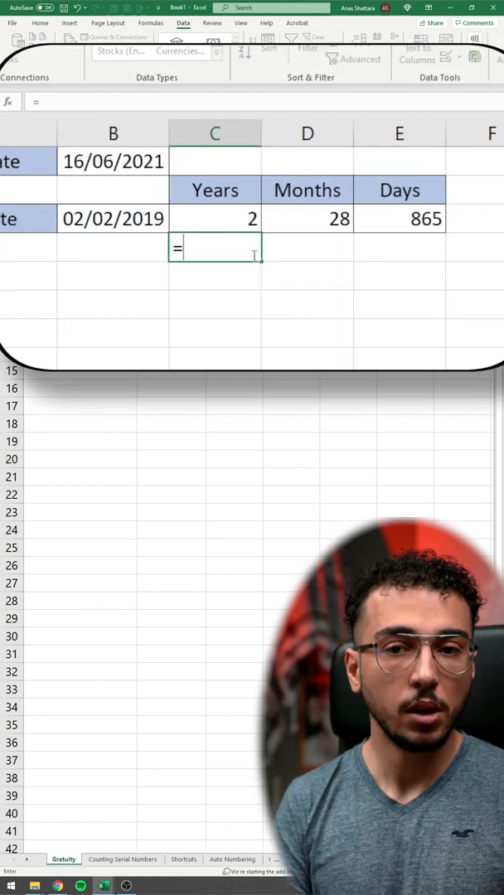
Enter a 1000-times-years gratuity formula below Years, giving 2000.
{"action": "type", "text": "1000"}
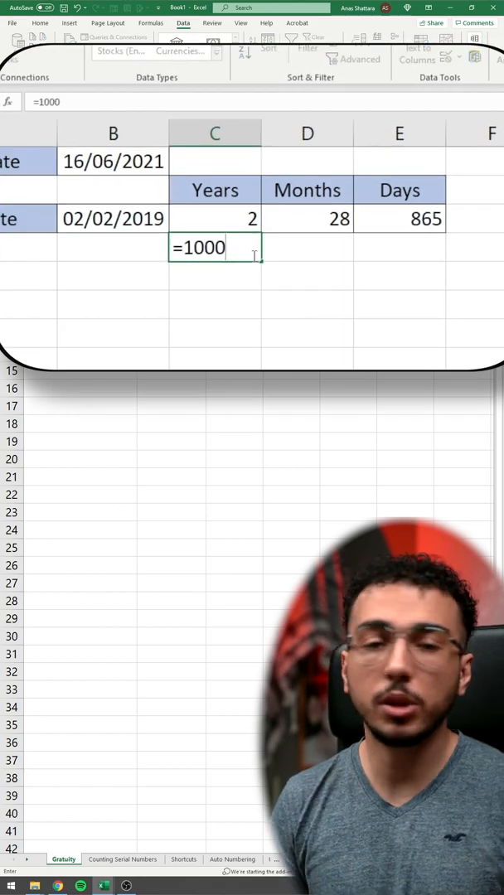
{"action": "type", "text": "*"}
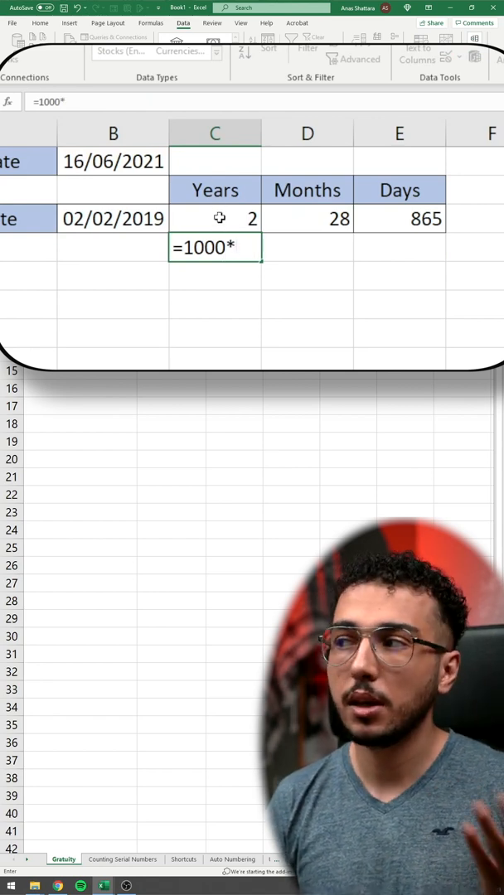
{"action": "key", "text": "Enter"}
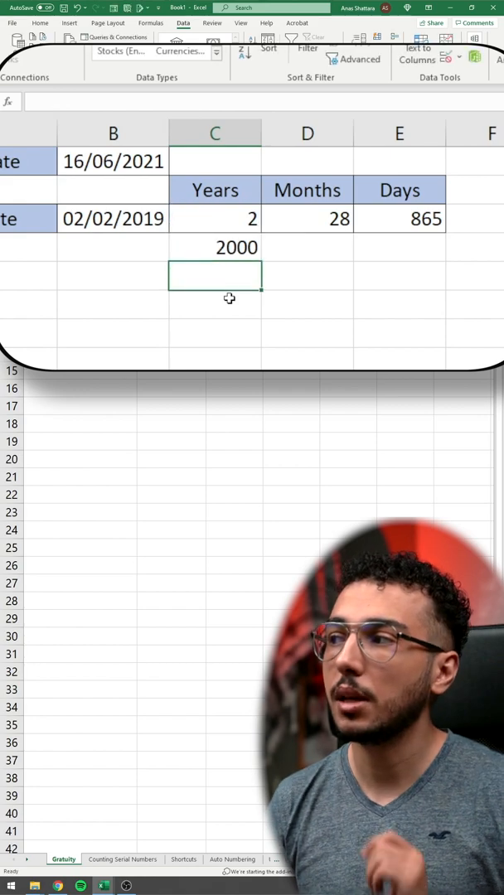